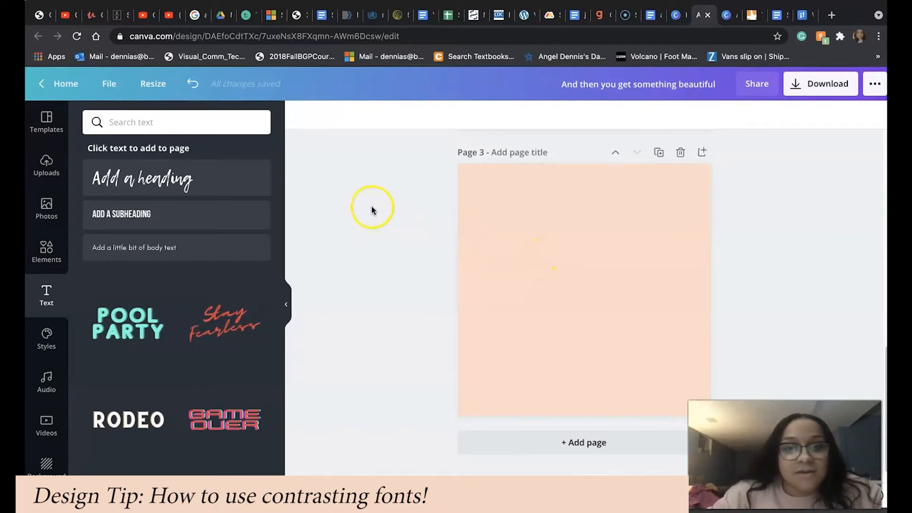
{"action": "mouse_move", "coordinate": [46, 295]}
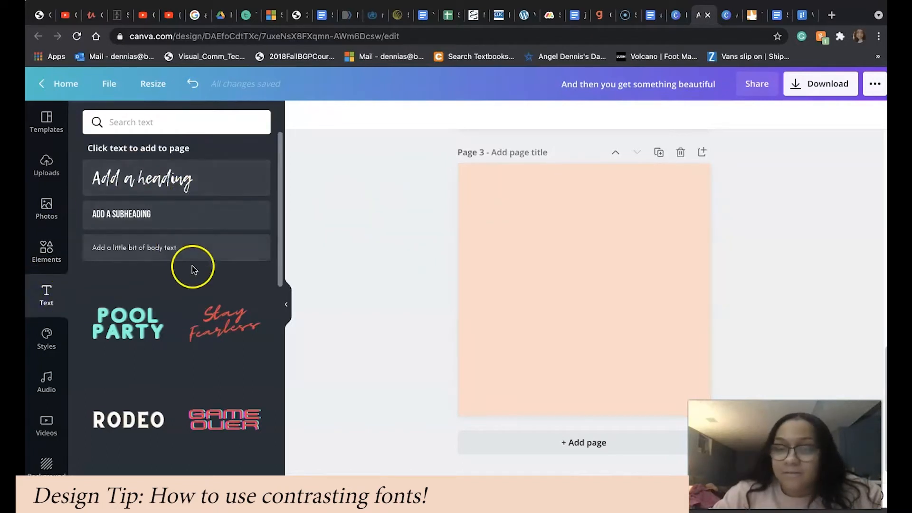
{"action": "mouse_move", "coordinate": [125, 214]}
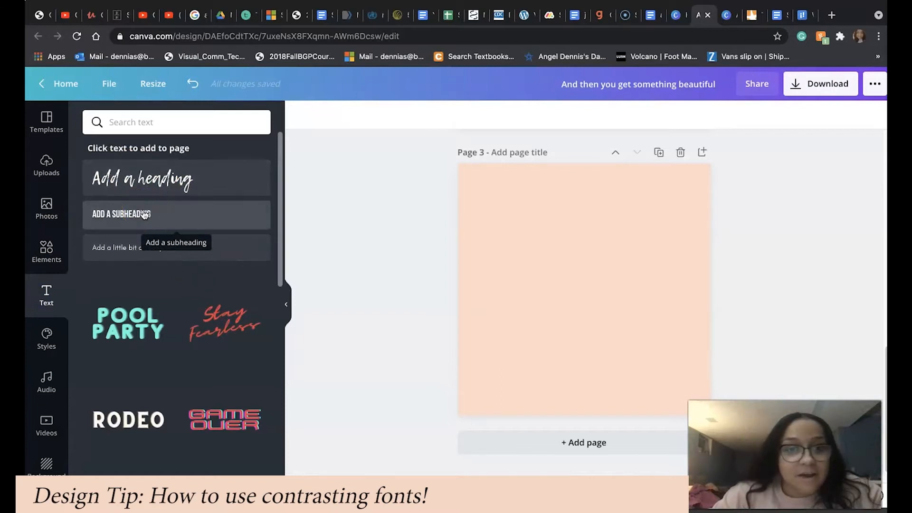
Add a subheading reading 'HELLO' at font size 64 in Bebas Neue.
{"action": "left_click", "coordinate": [120, 213]}
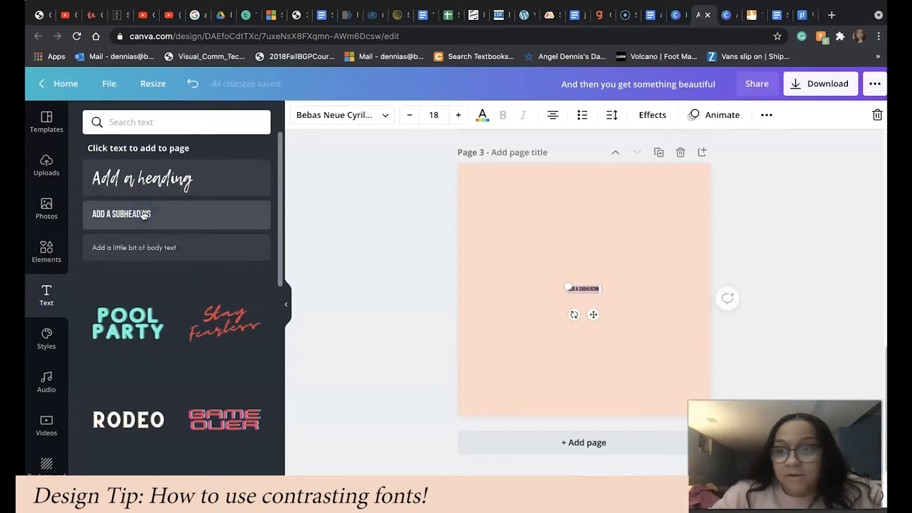
{"action": "left_click", "coordinate": [433, 115]}
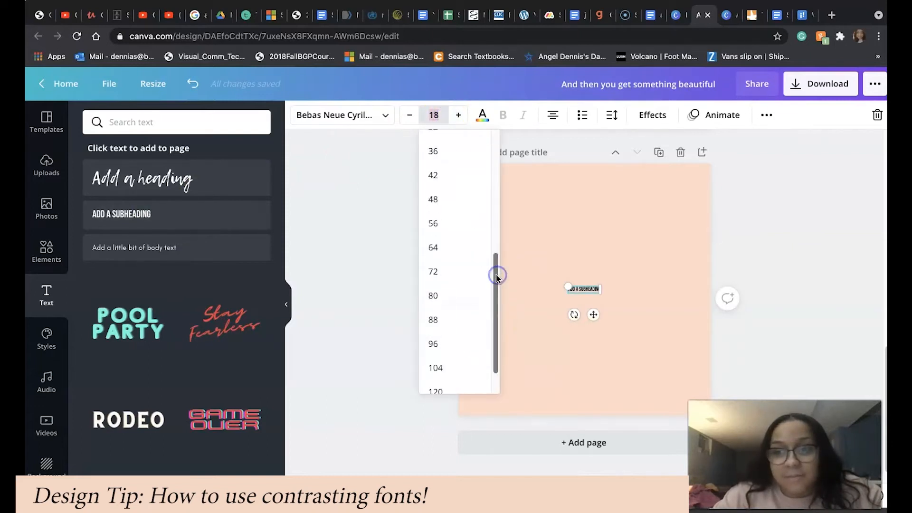
{"action": "left_click", "coordinate": [433, 247]}
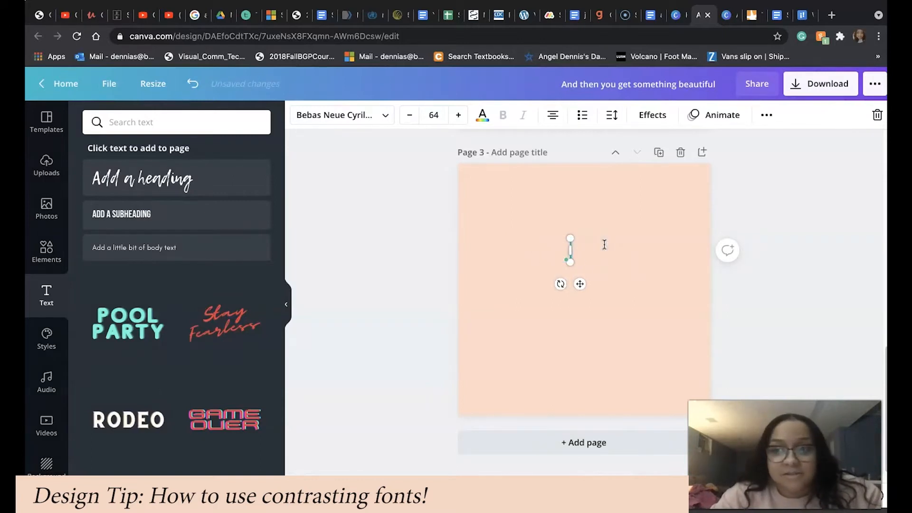
{"action": "type", "text": "HELL"}
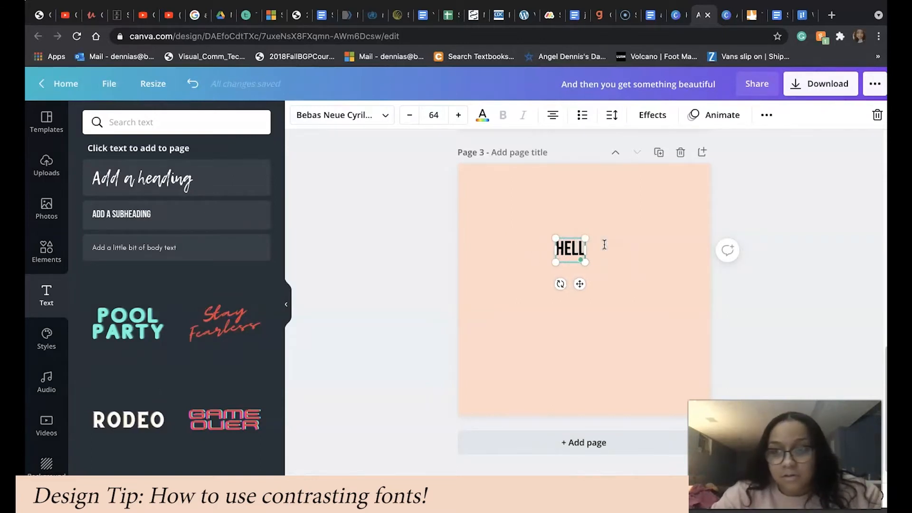
{"action": "type", "text": "O"}
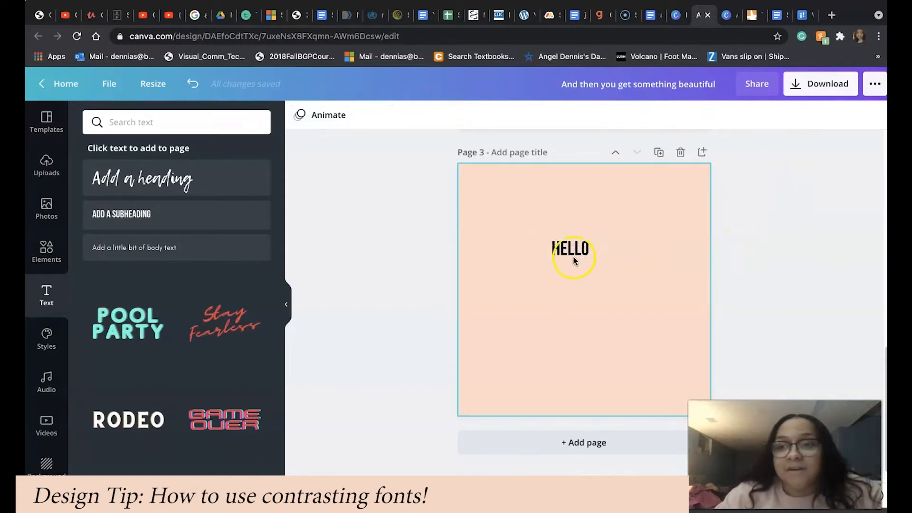
Duplicate the HELLO text and select the copy sitting beneath the original.
{"action": "left_click", "coordinate": [569, 249]}
{"action": "type", "text": "HELLO"}
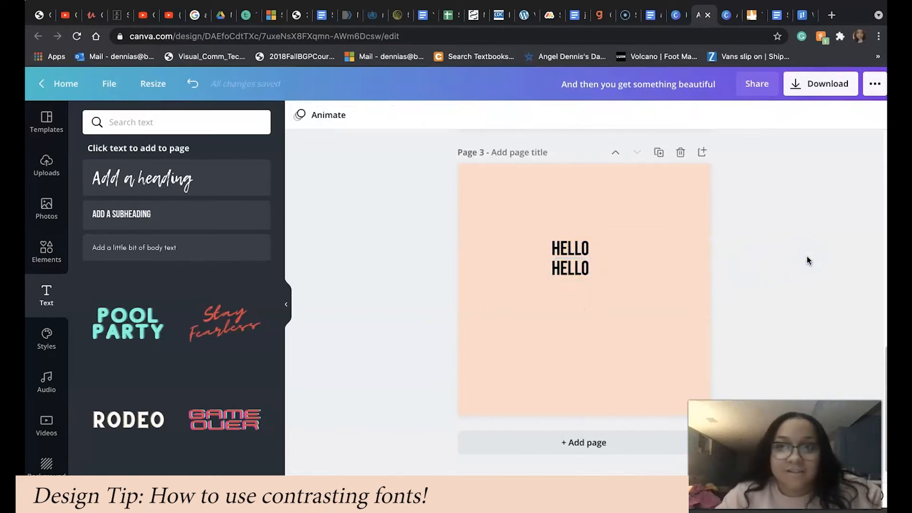
{"action": "left_click", "coordinate": [570, 248]}
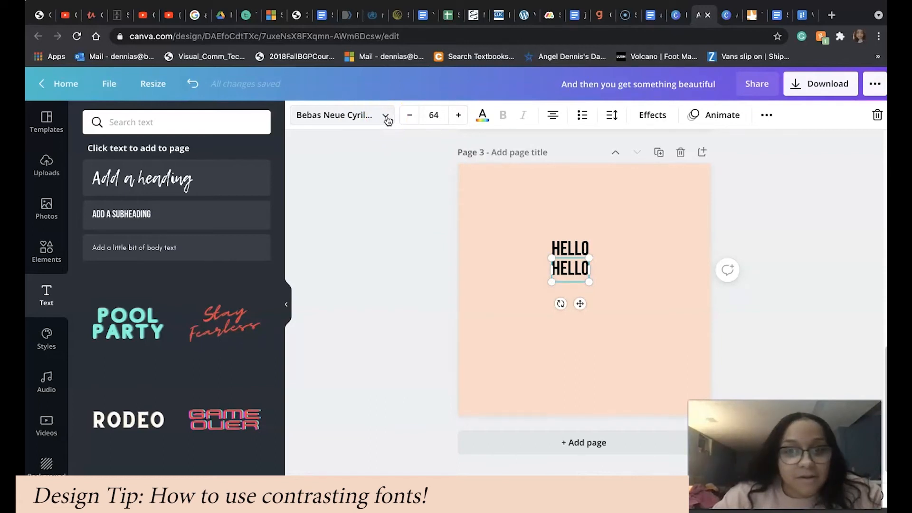
Search fonts for 'script' and apply Pinyon Script to the lower HELLO.
{"action": "type", "text": "script"}
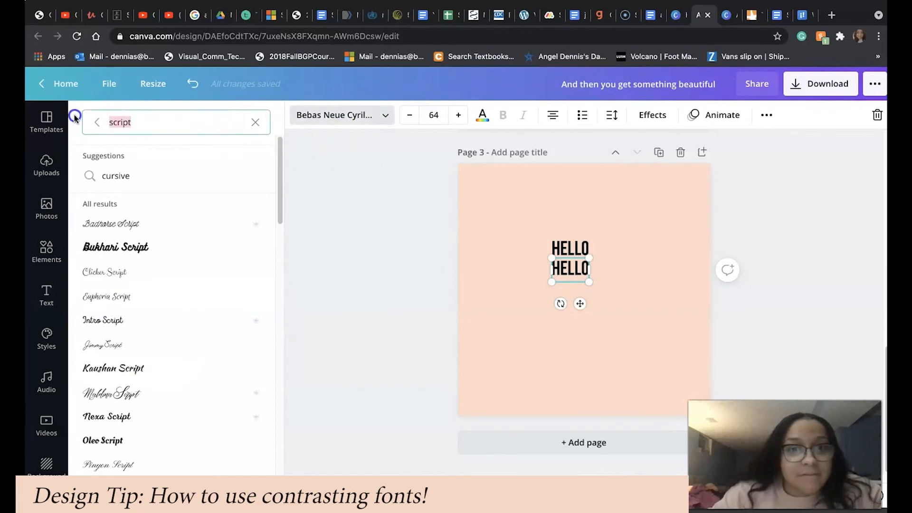
{"action": "key", "text": "Backspace"}
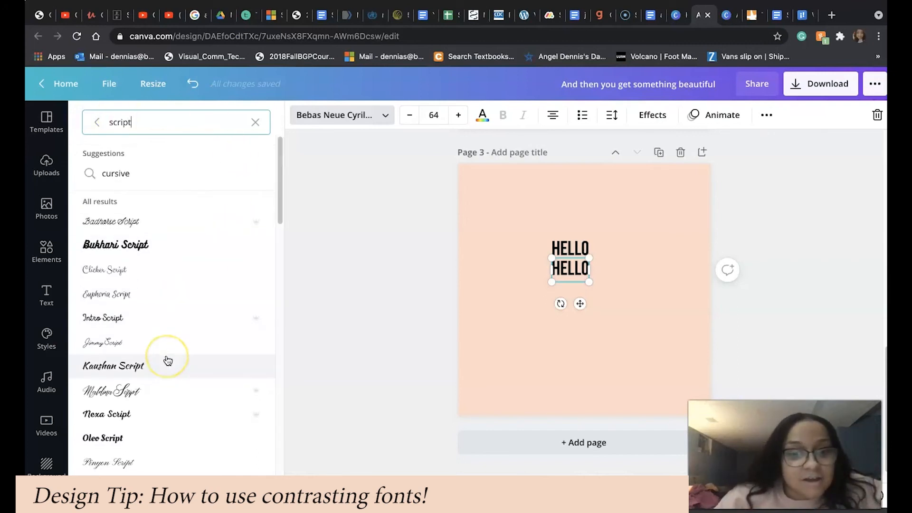
{"action": "scroll", "scroll_direction": "down", "scroll_amount": 3}
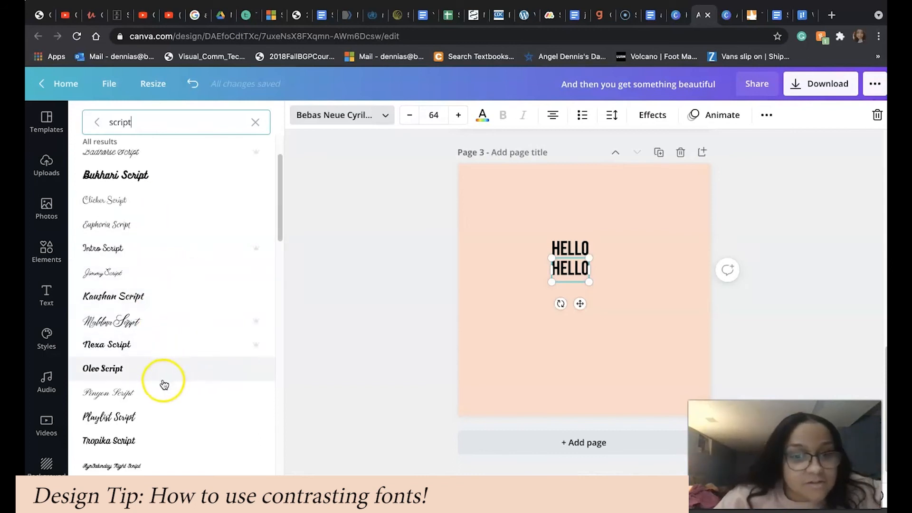
{"action": "left_click", "coordinate": [107, 393]}
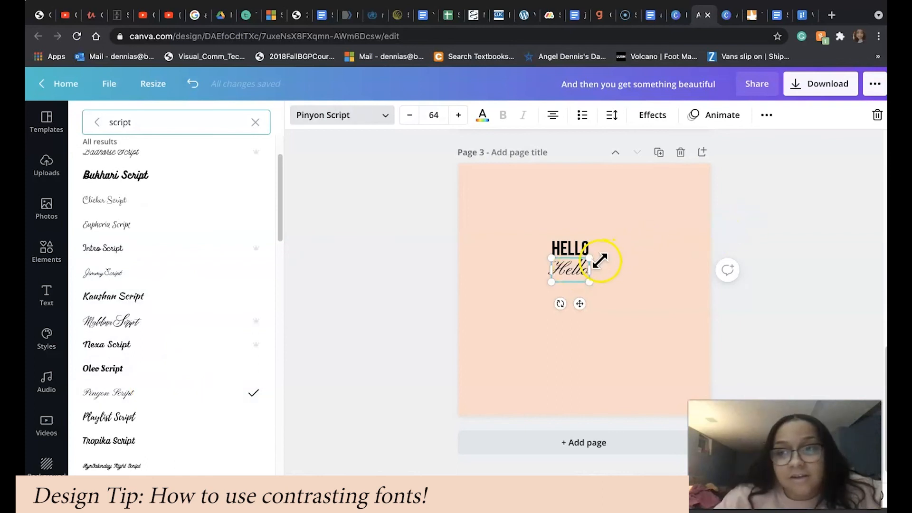
{"action": "mouse_move", "coordinate": [756, 232]}
{"action": "type", "text": "Sunshine"}
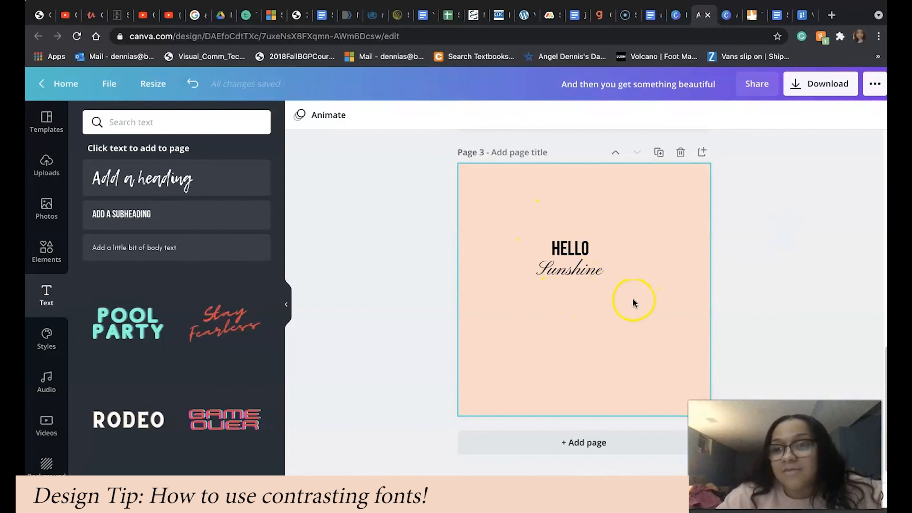
{"action": "mouse_move", "coordinate": [516, 266]}
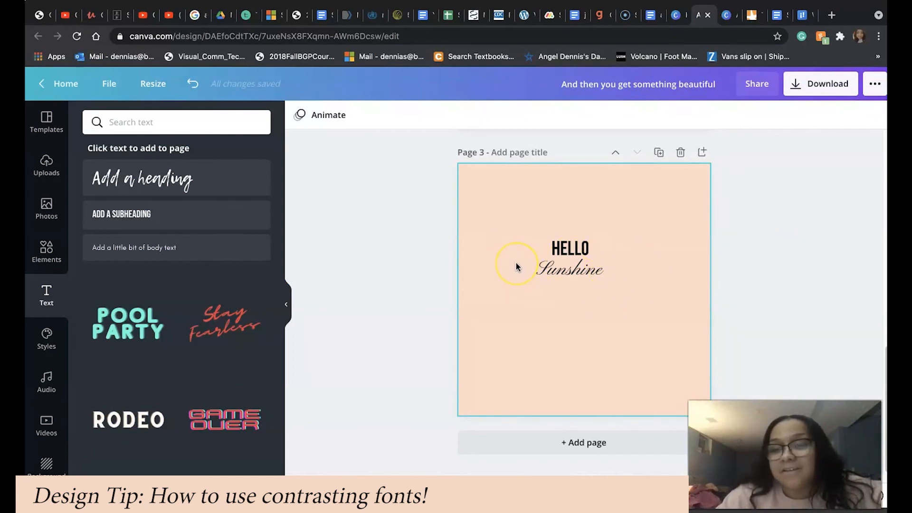